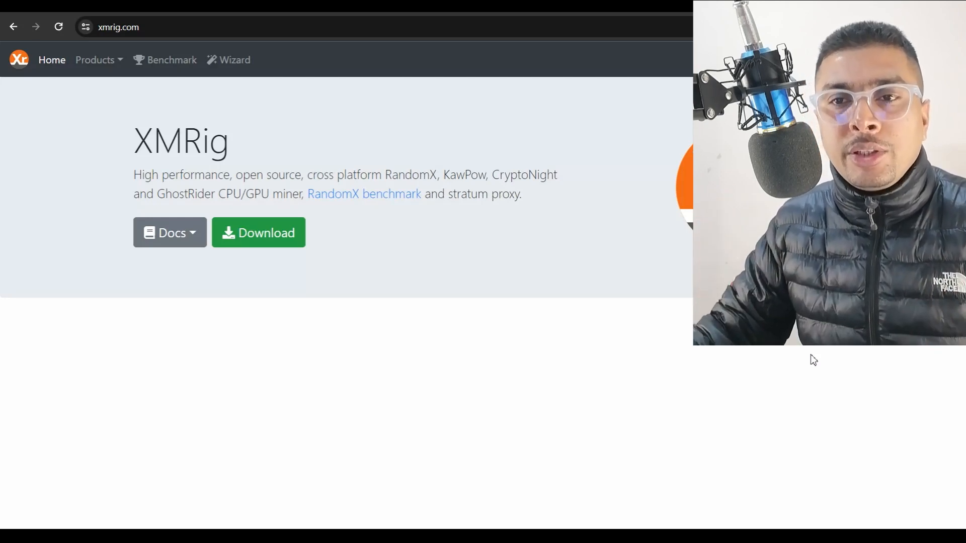
mouse_move(258, 250)
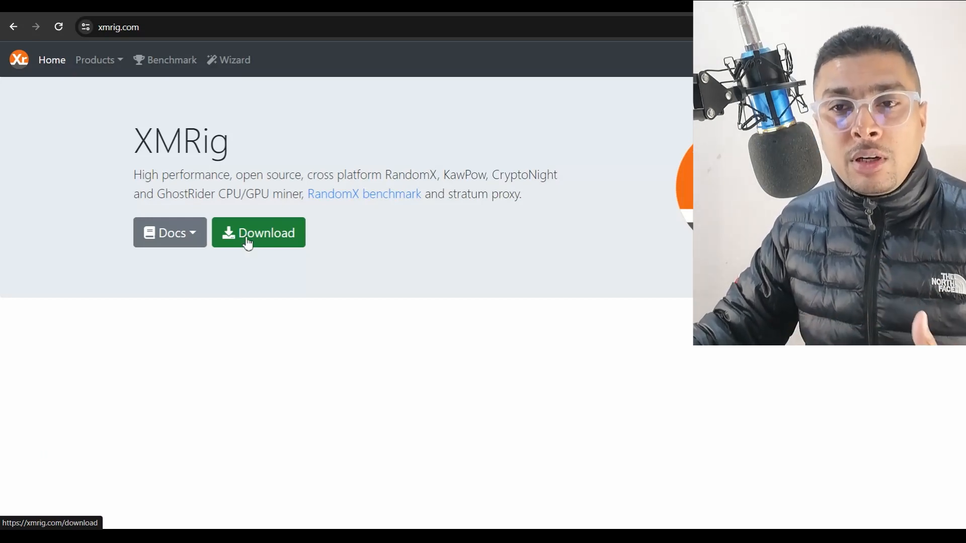
mouse_move(246, 316)
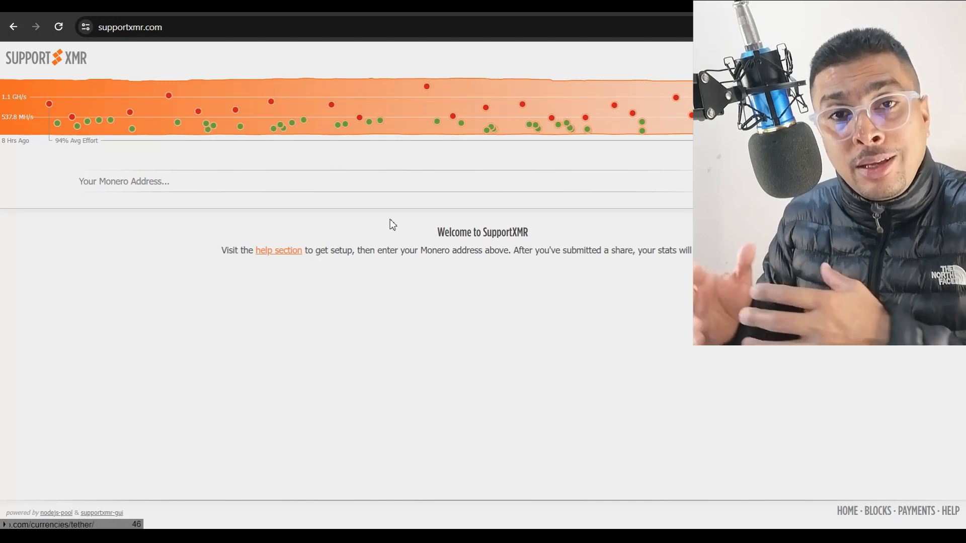
- View the SupportXMR pool home page with its hashrate graph and address field
click(123, 181)
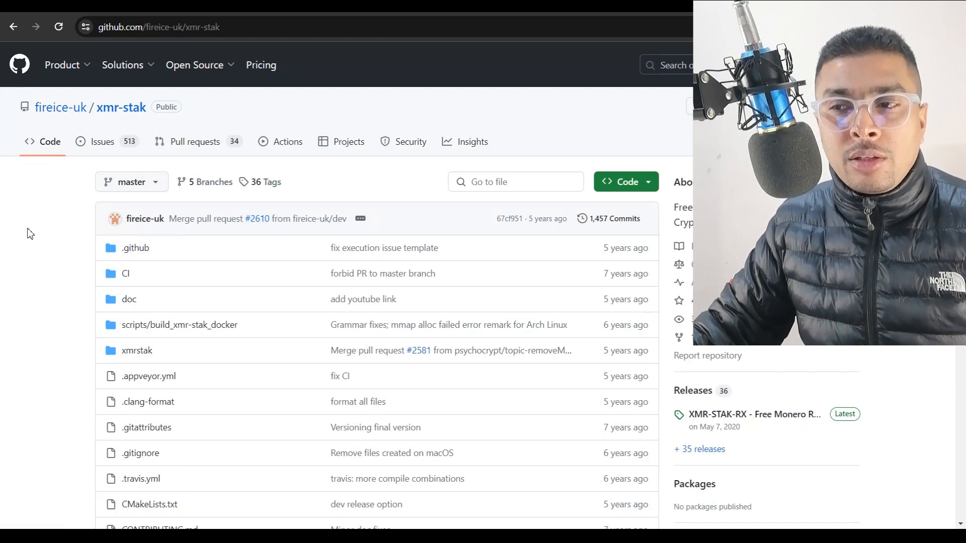
- Browse the fireice-uk/xmr-stak repository's files and 36 releases on GitHub
click(621, 182)
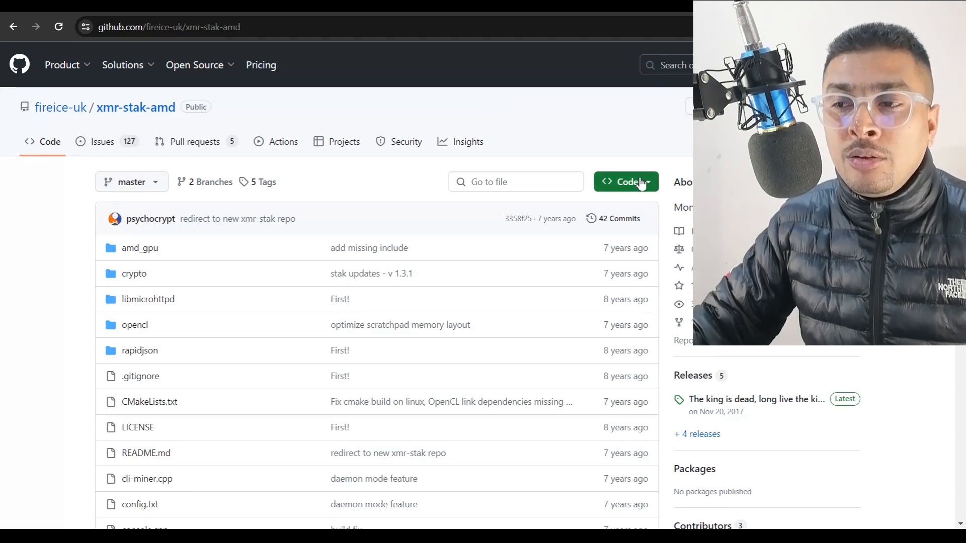
- Reveal the xmr-stak-amd repository's clone URL and Download ZIP options
click(626, 182)
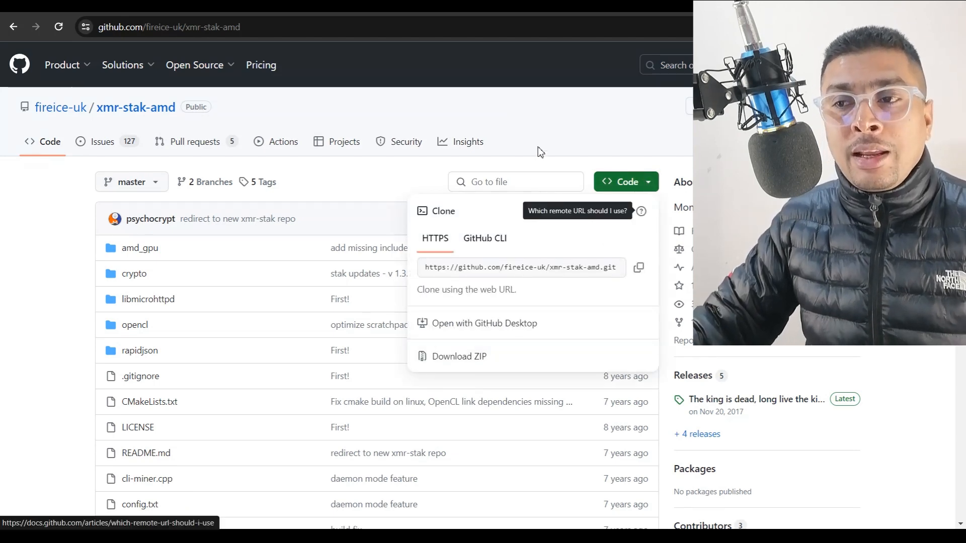
click(524, 164)
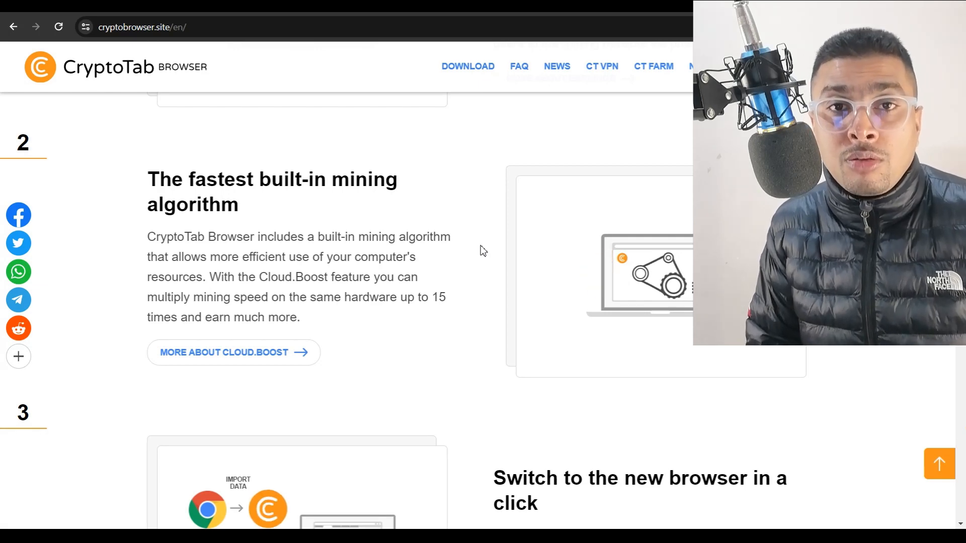
mouse_move(496, 228)
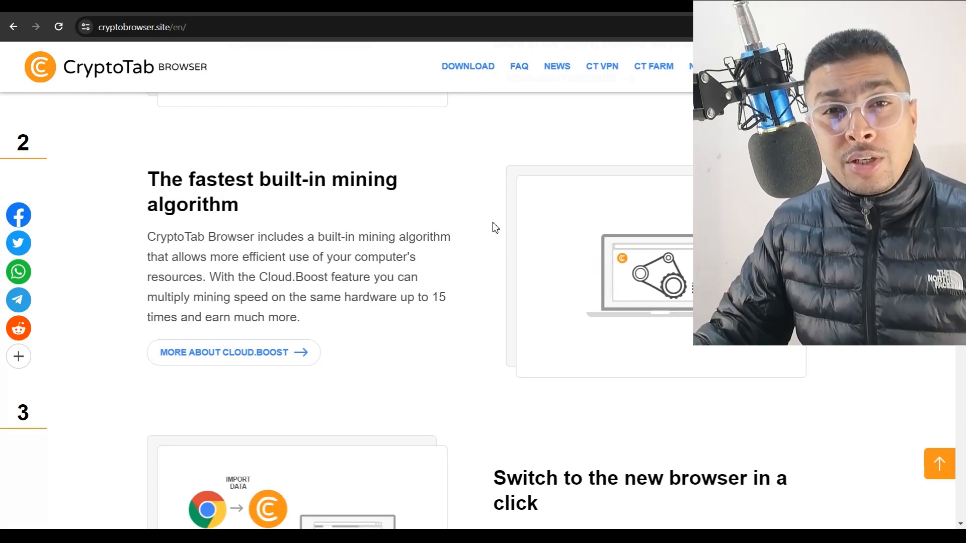